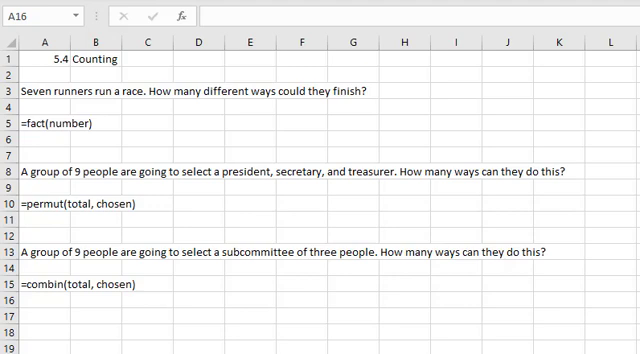
pyautogui.moveTo(152, 130)
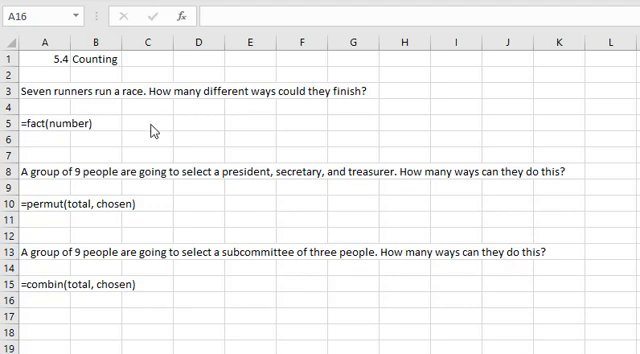
# - Enter =FACT(7) in C5 so the seven-runner finishing count shows 5040
pyautogui.click(148, 124)
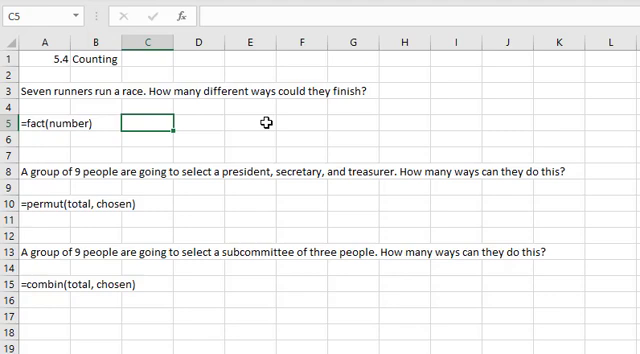
pyautogui.moveTo(18, 131)
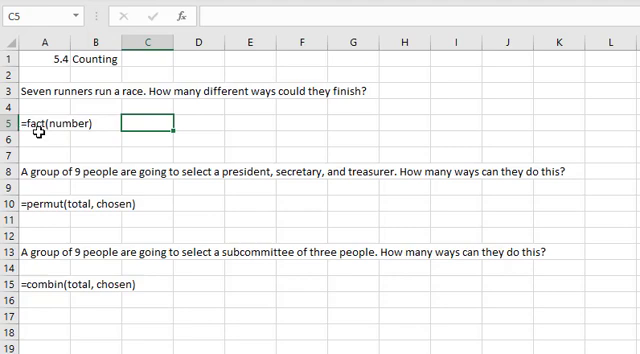
pyautogui.moveTo(52, 138)
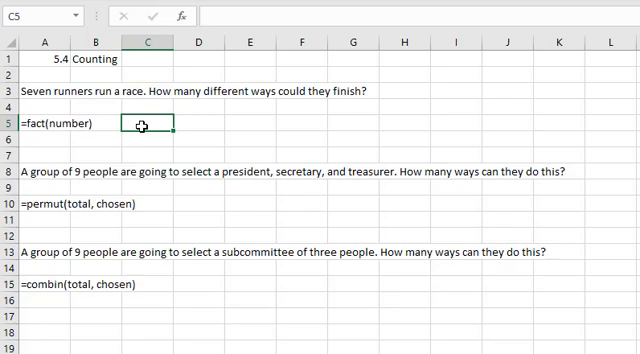
pyautogui.write('=')
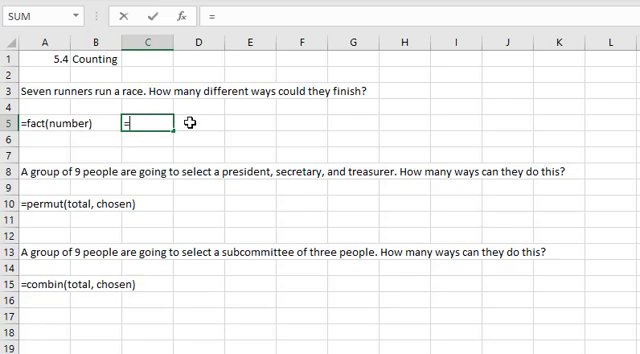
pyautogui.write('fact(')
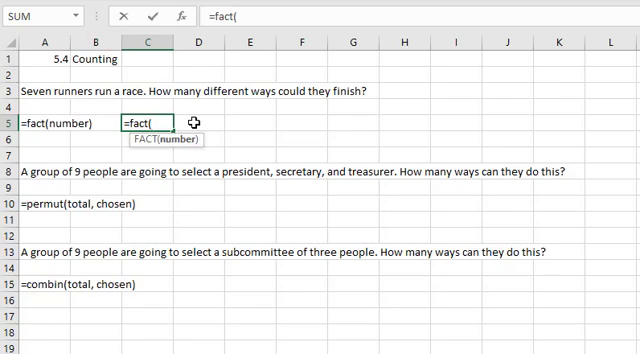
pyautogui.write('7')
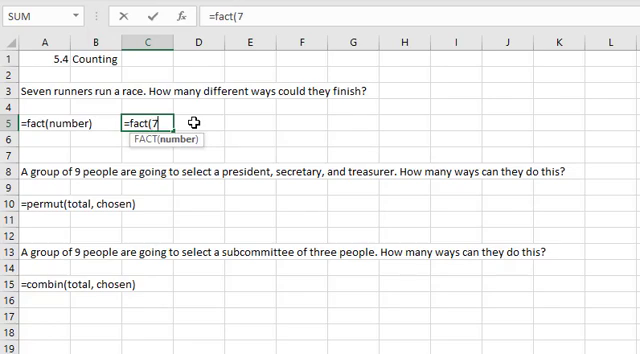
pyautogui.write(')')
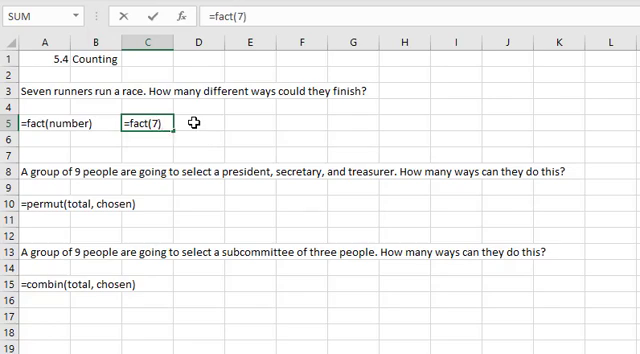
pyautogui.press('Return')
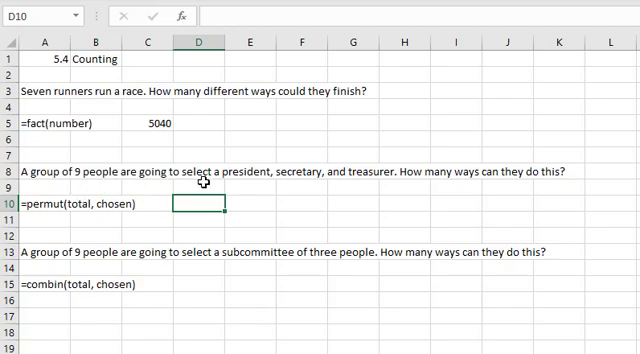
pyautogui.moveTo(370, 180)
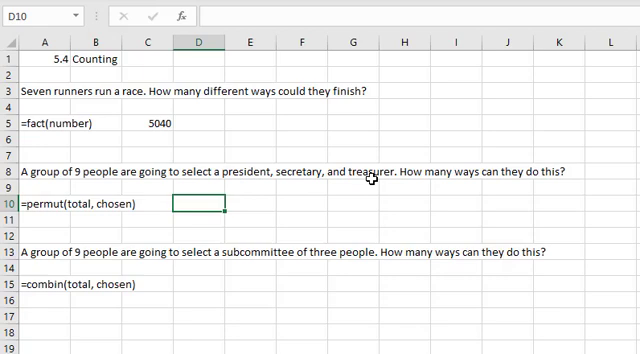
pyautogui.moveTo(33, 222)
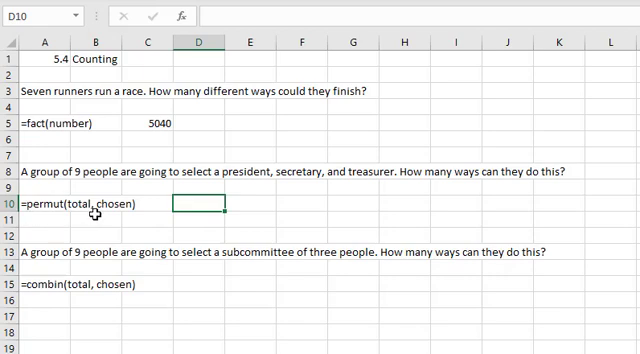
pyautogui.moveTo(95, 216)
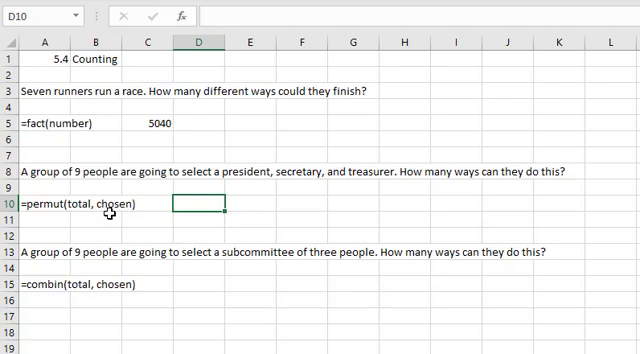
# - Enter =PERMUT(9,3) in D10, giving 504 officer arrangements
pyautogui.write('=')
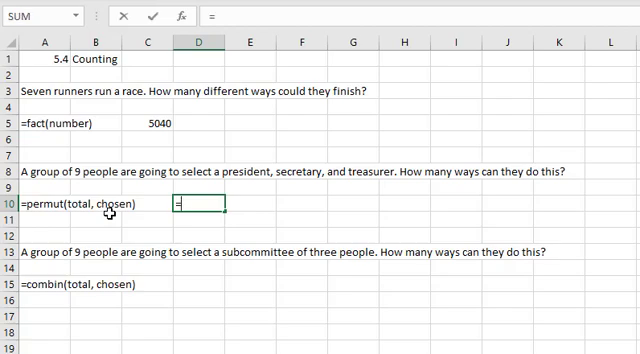
pyautogui.write('=permut(')
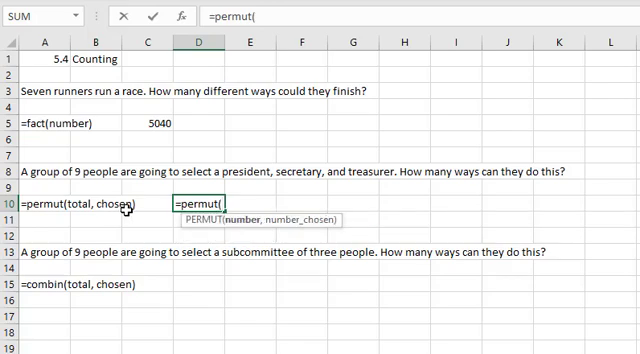
pyautogui.write('9,')
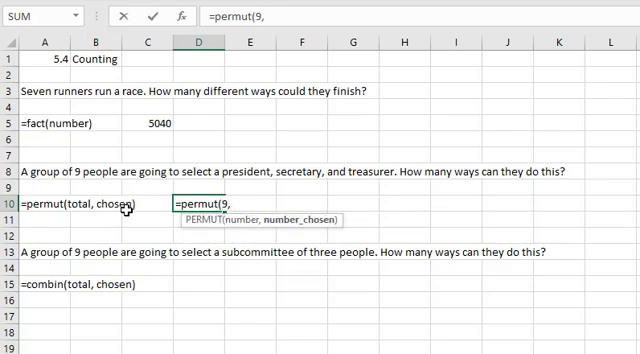
pyautogui.write('3)')
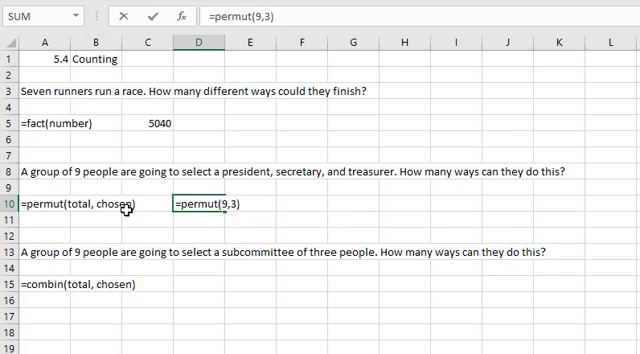
pyautogui.press('Return')
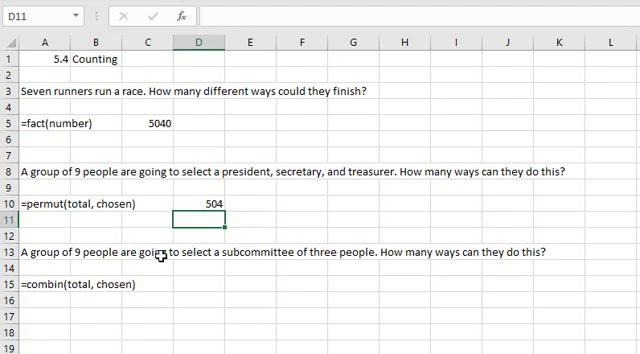
pyautogui.moveTo(188, 281)
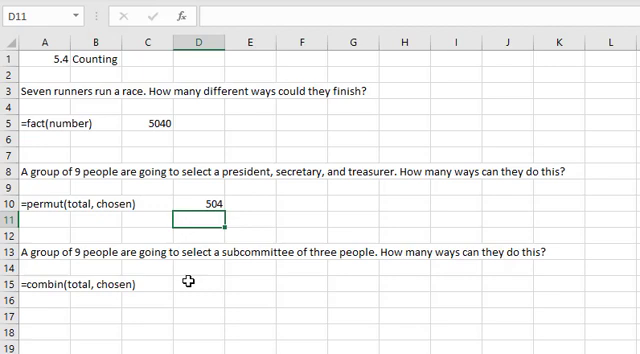
pyautogui.click(199, 289)
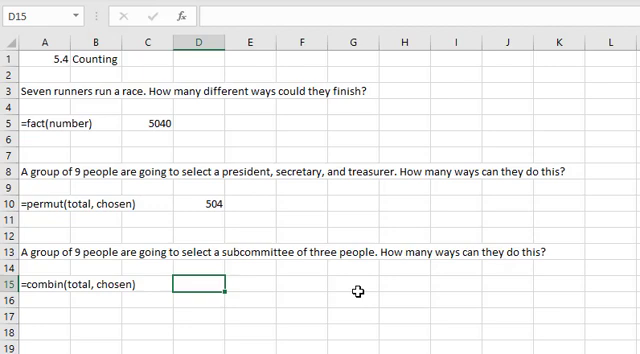
pyautogui.moveTo(242, 303)
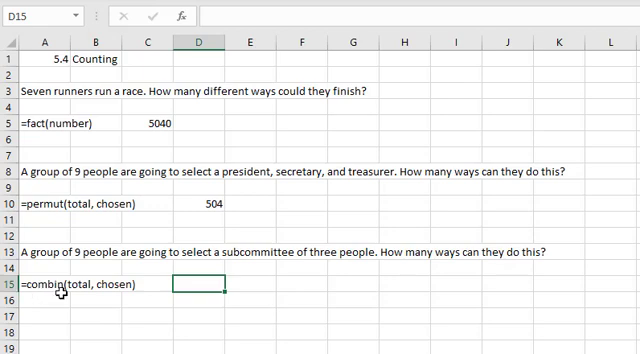
pyautogui.moveTo(72, 293)
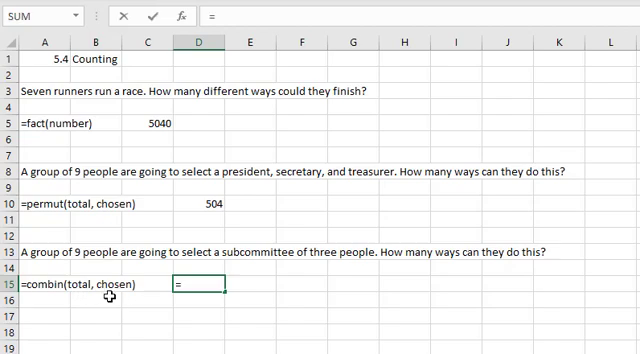
# - Enter =COMBIN(9,3) in D15, giving 84 possible subcommittees
pyautogui.write('=combin(')
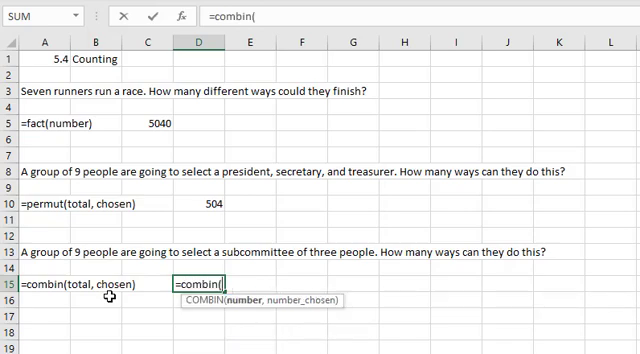
pyautogui.write('9,')
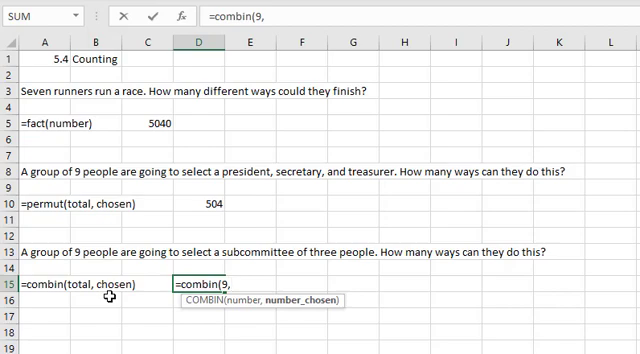
pyautogui.write('3)')
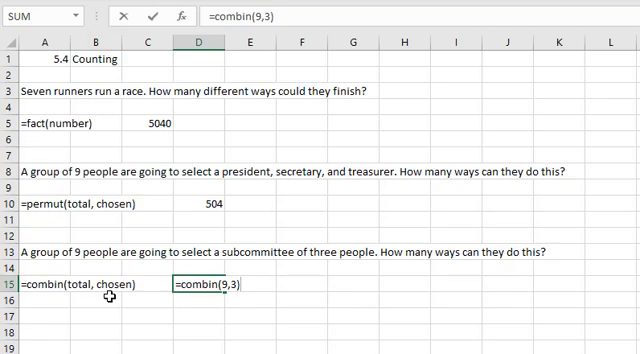
pyautogui.press('Return')
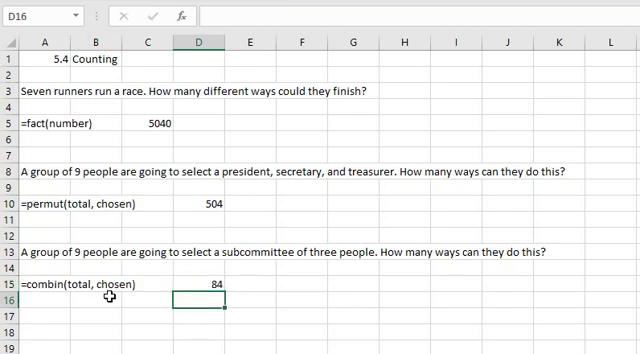